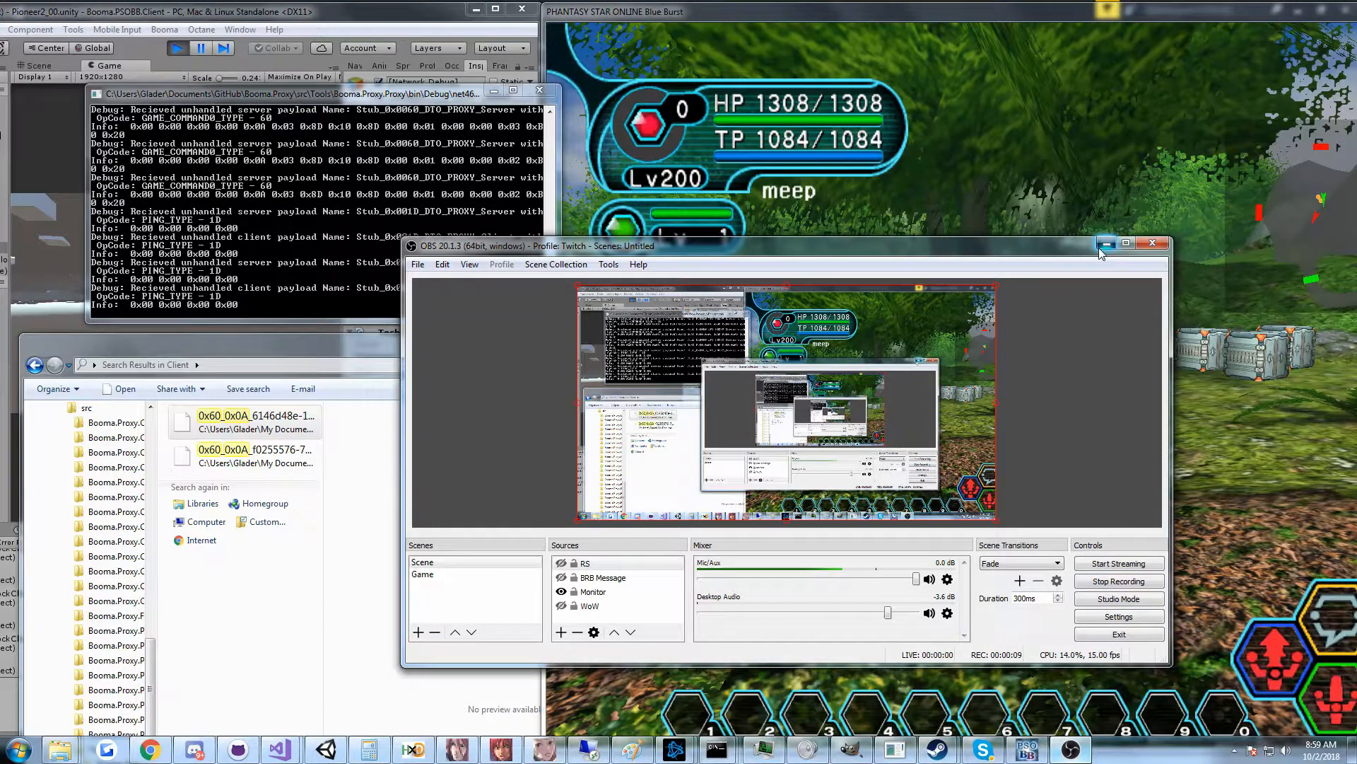
Minimize OBS Studio to reveal the game and proxy debug console
left_click(1106, 243)
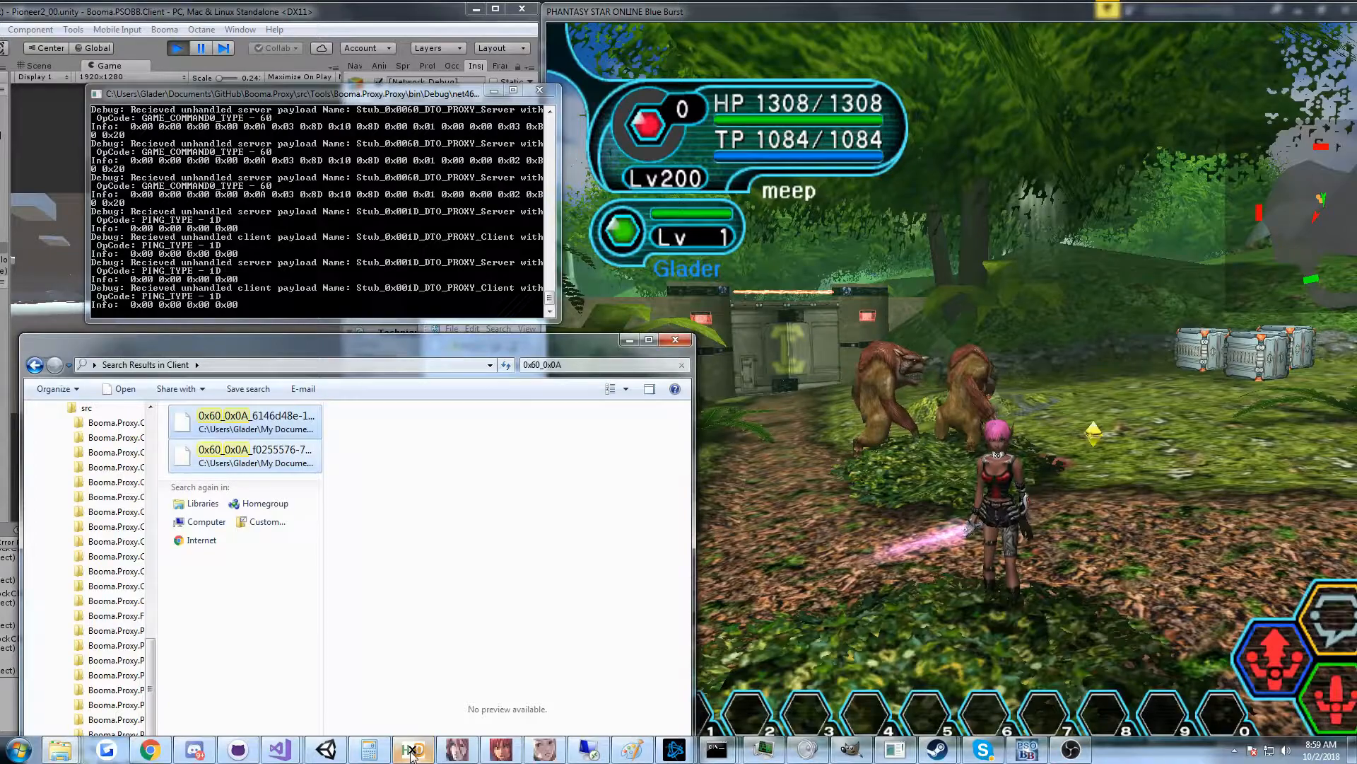
double_click(255, 455)
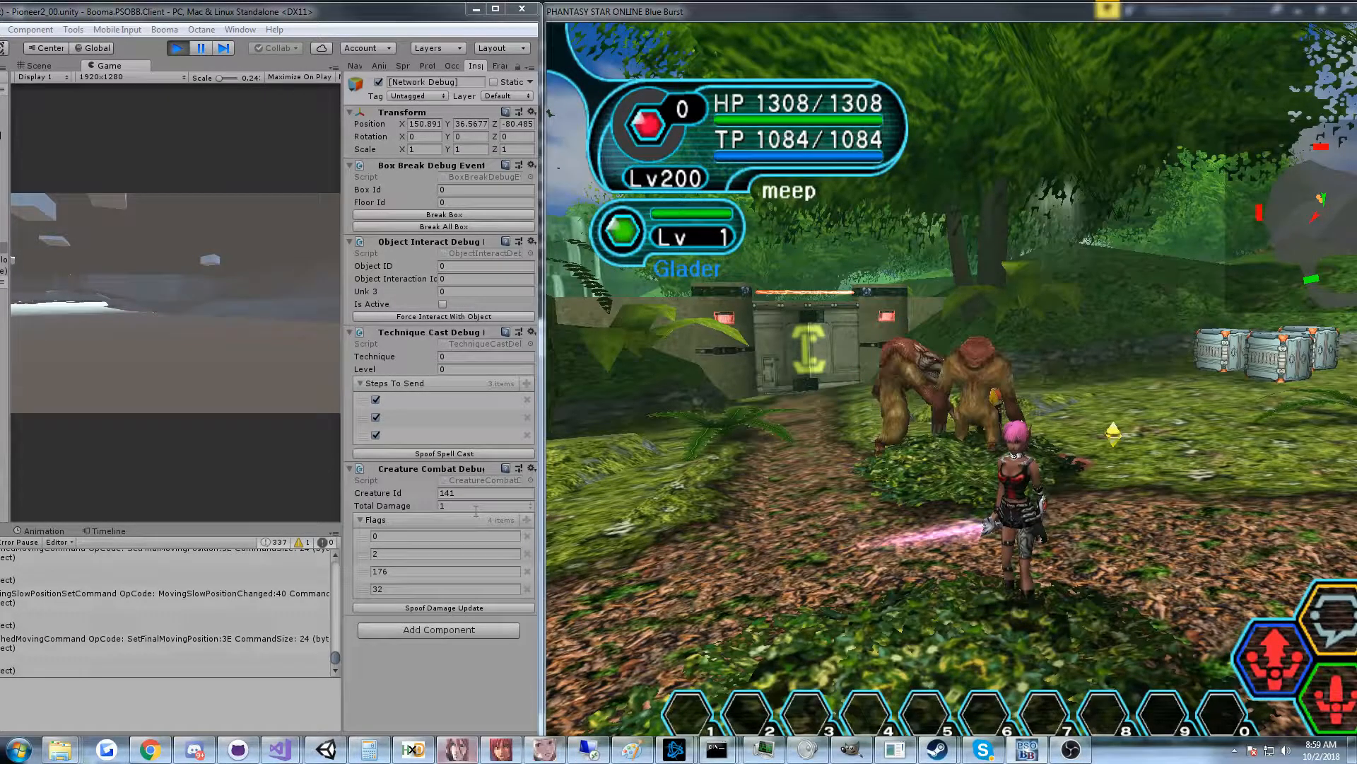
triple_click(468, 493)
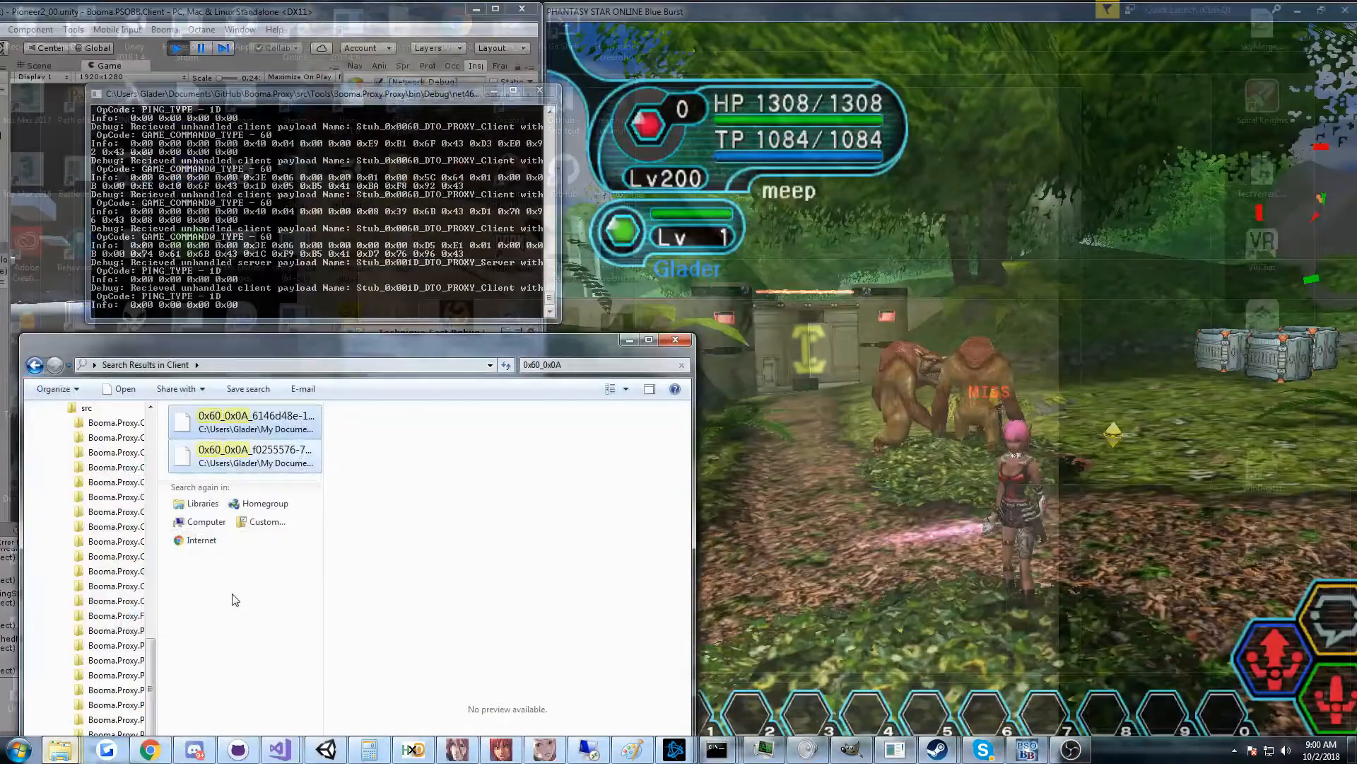
mouse_move(278, 749)
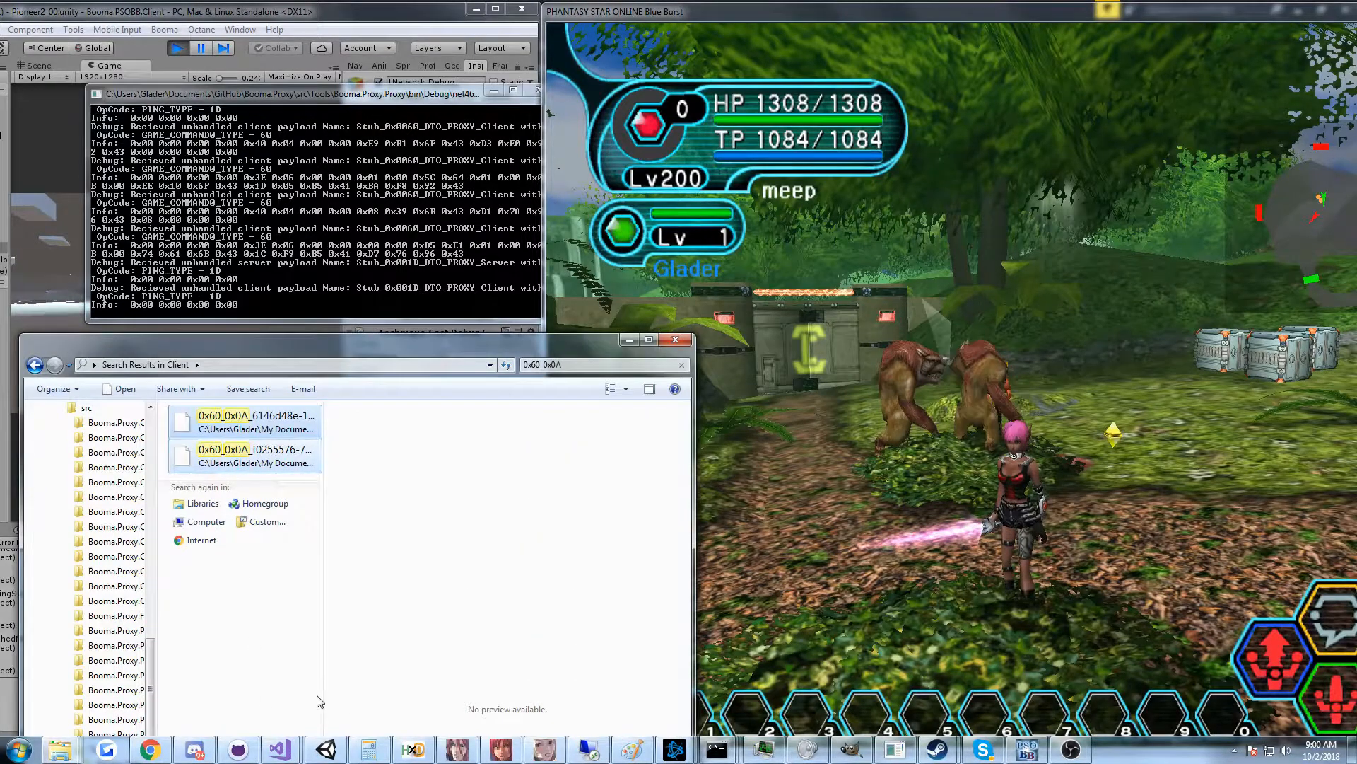
Open the 0x60 0x0A packet in HxD and convert flag byte 0E to decimal 14
double_click(256, 416)
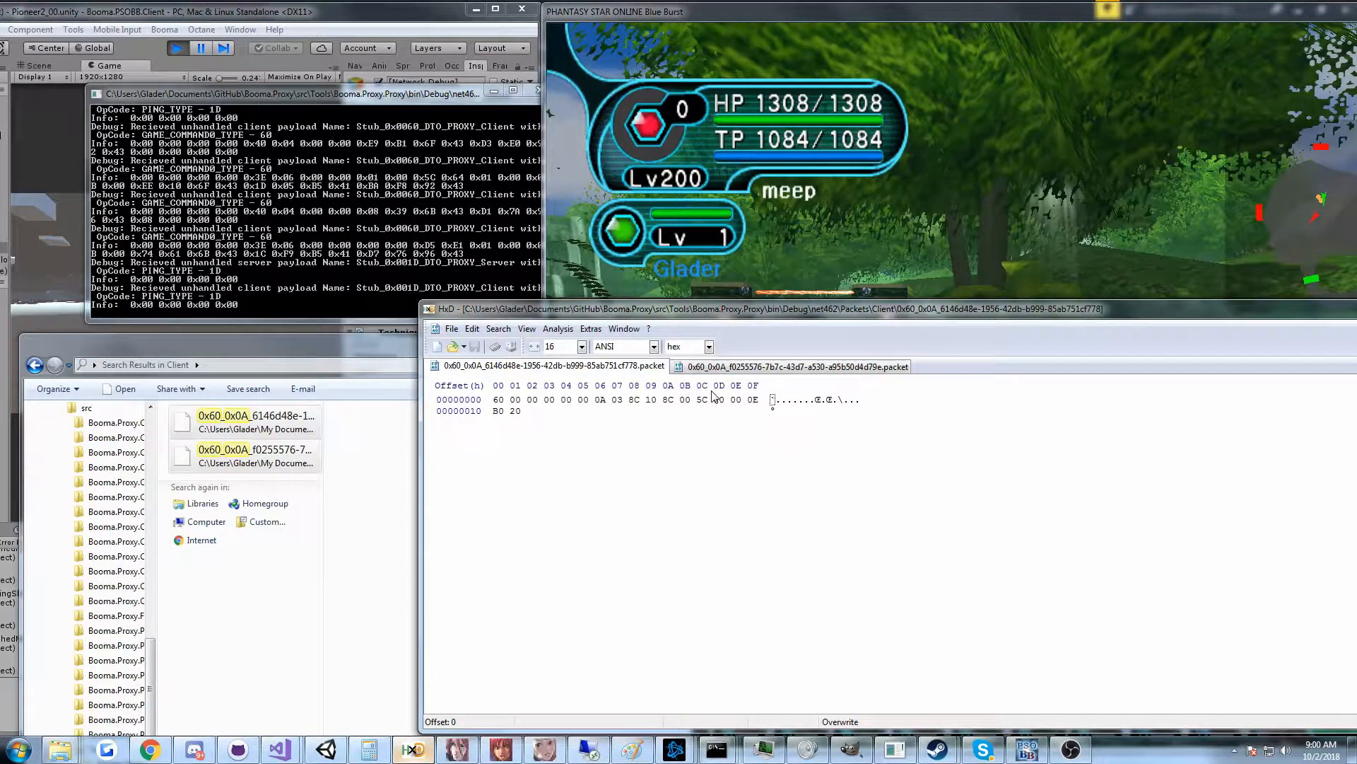
left_click(736, 399)
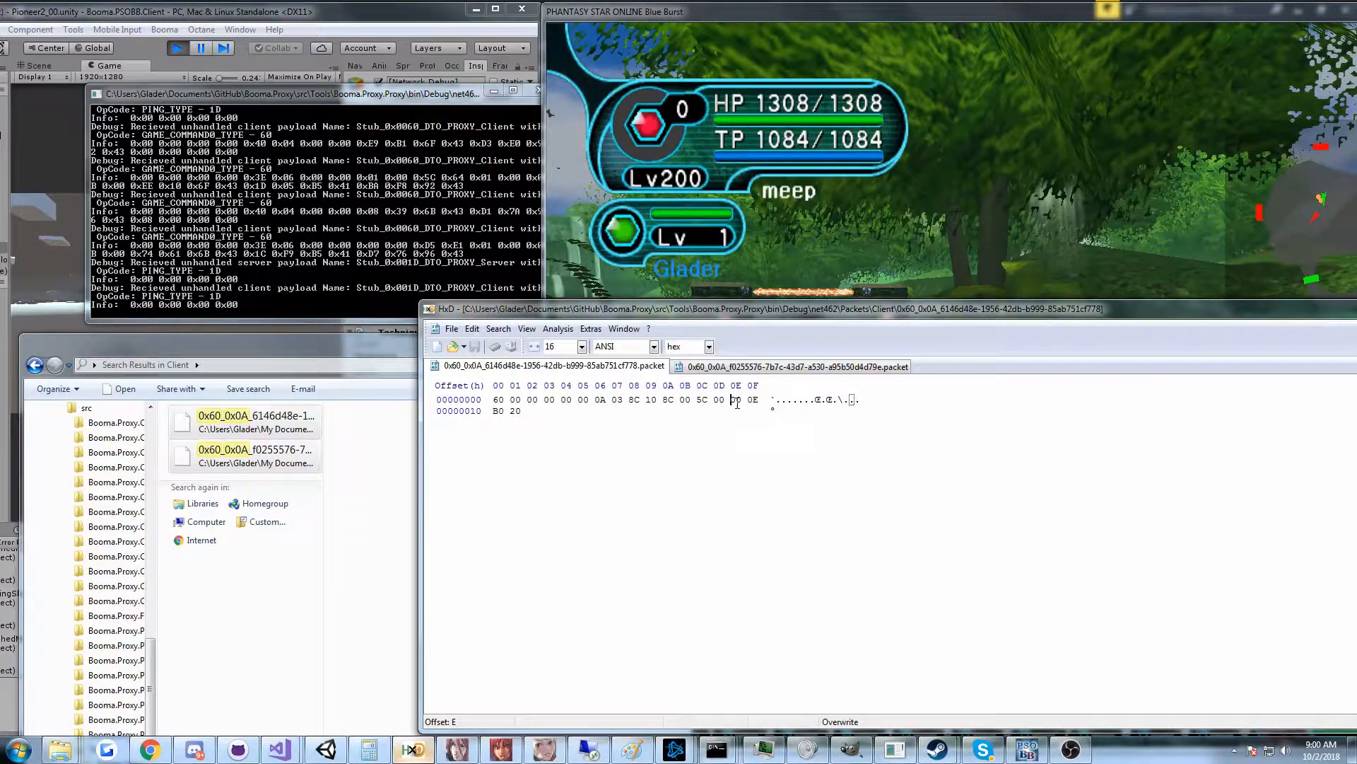
left_click(751, 399)
type("B0")
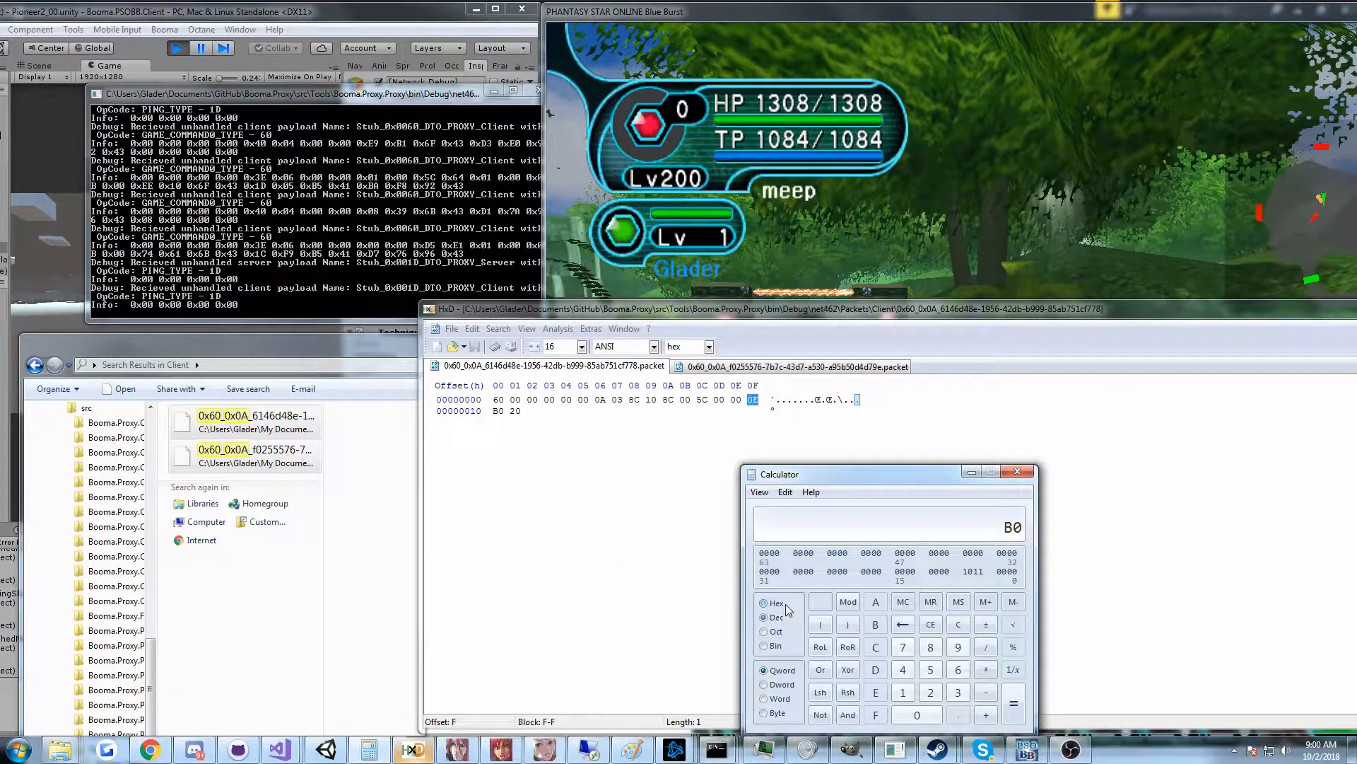
left_click(875, 647)
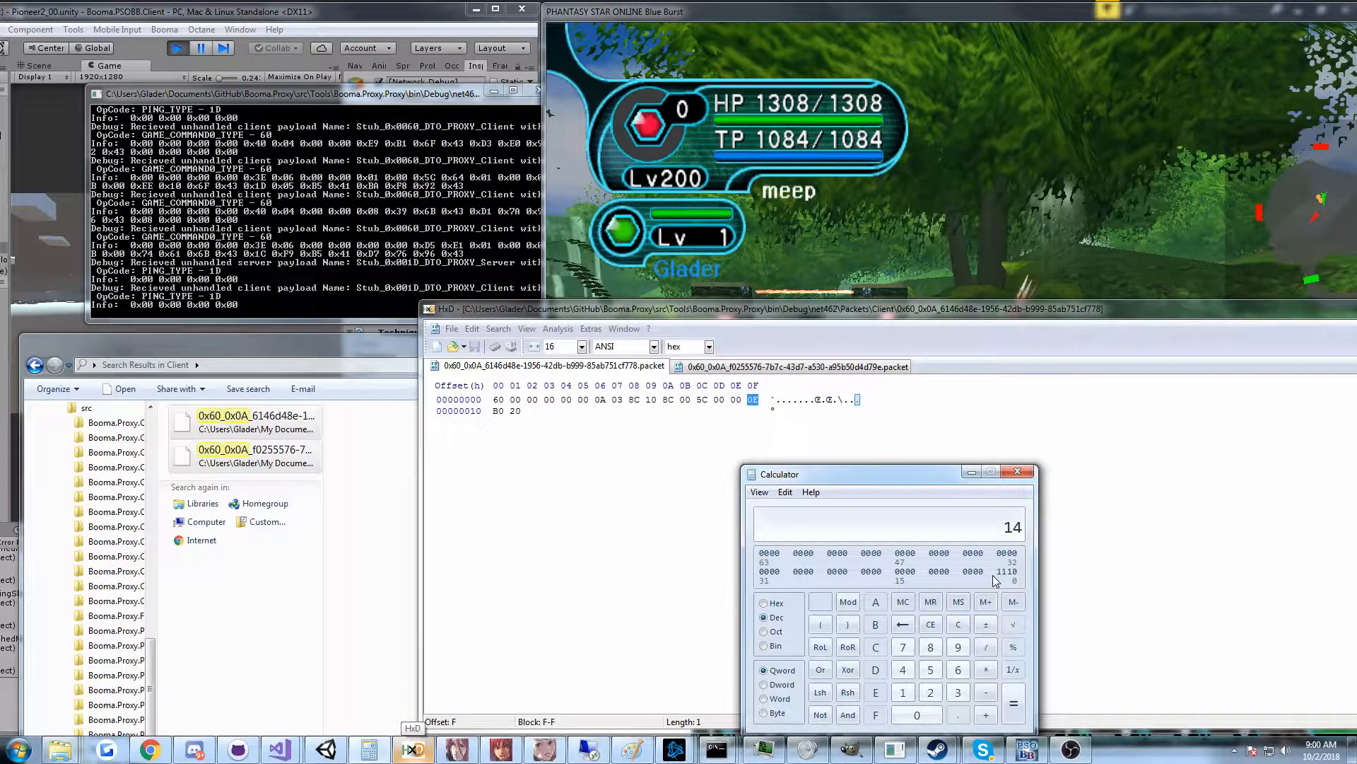
mouse_move(1013, 580)
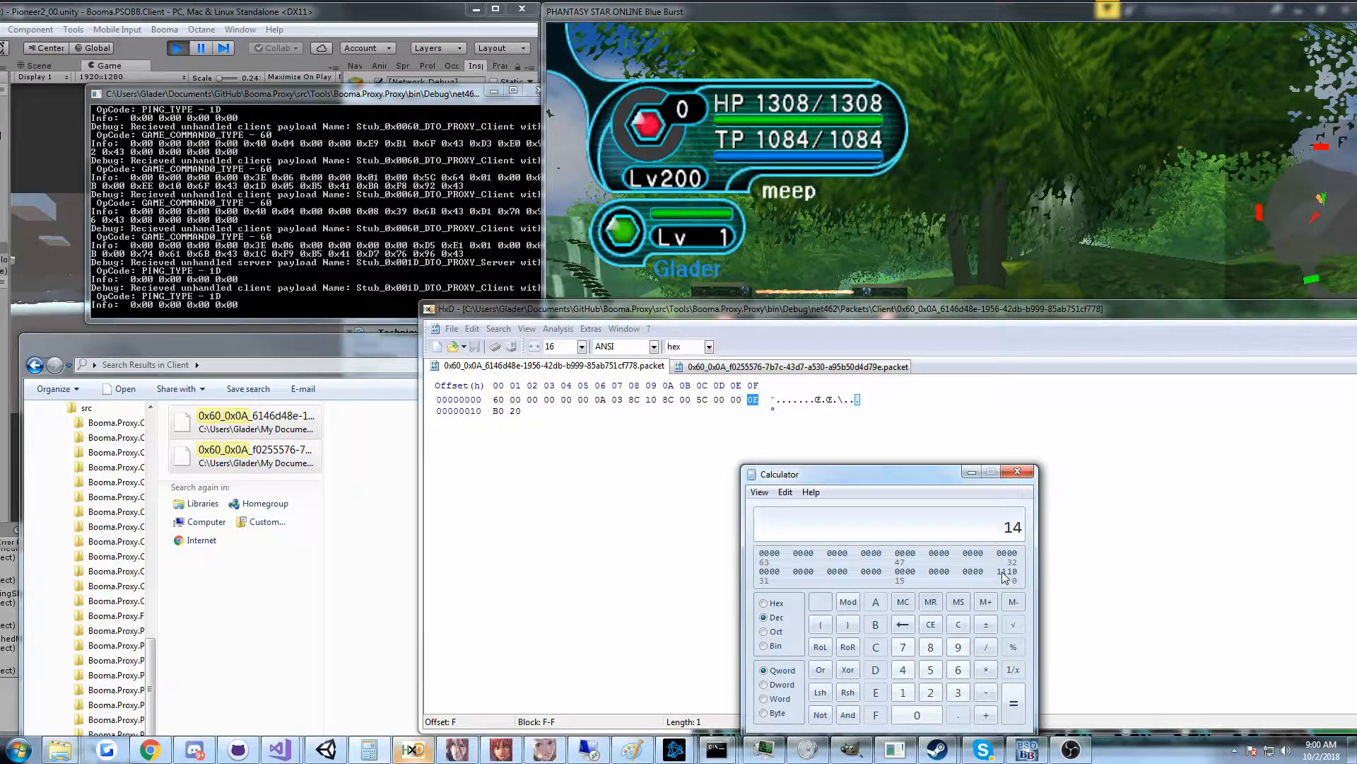
Bring up the DamageFlag2 and DamageFlag3 enum source in Visual Studio
left_click(902, 624)
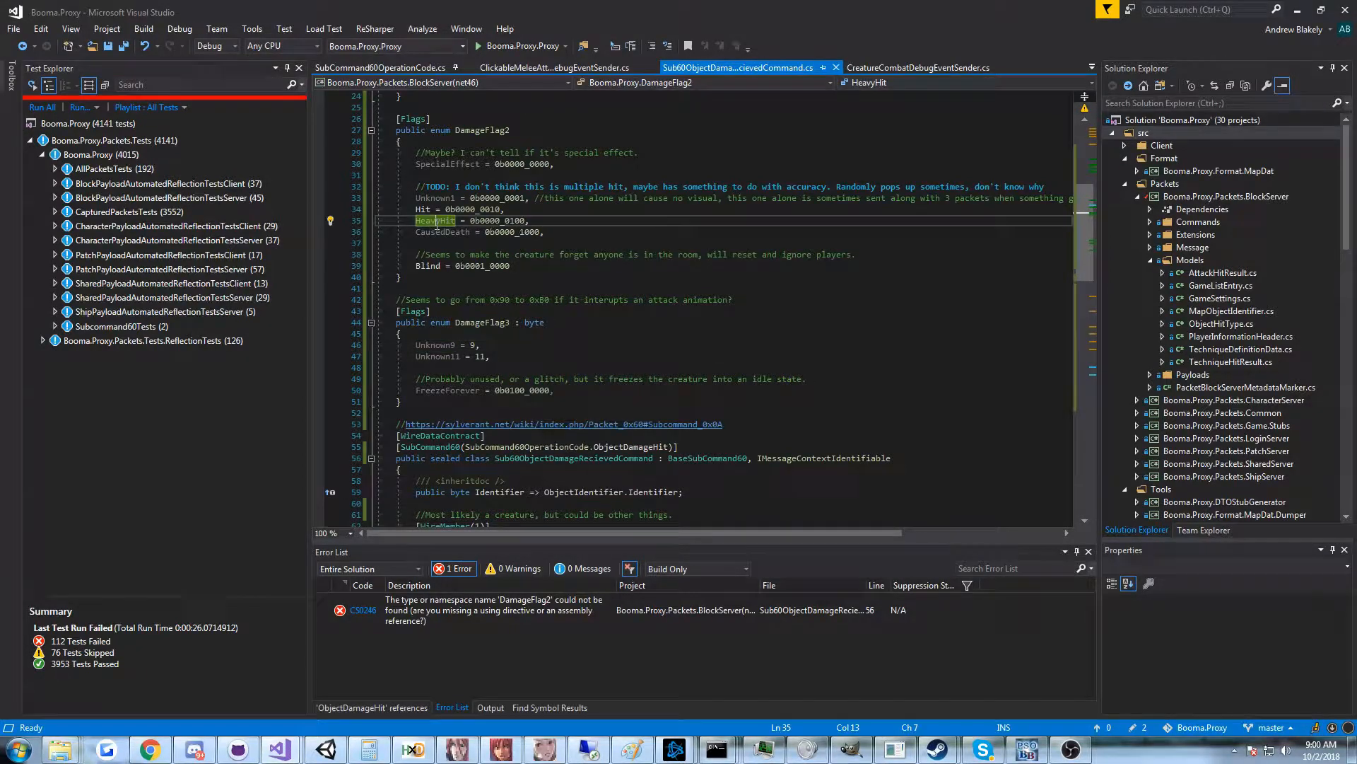
mouse_move(437, 221)
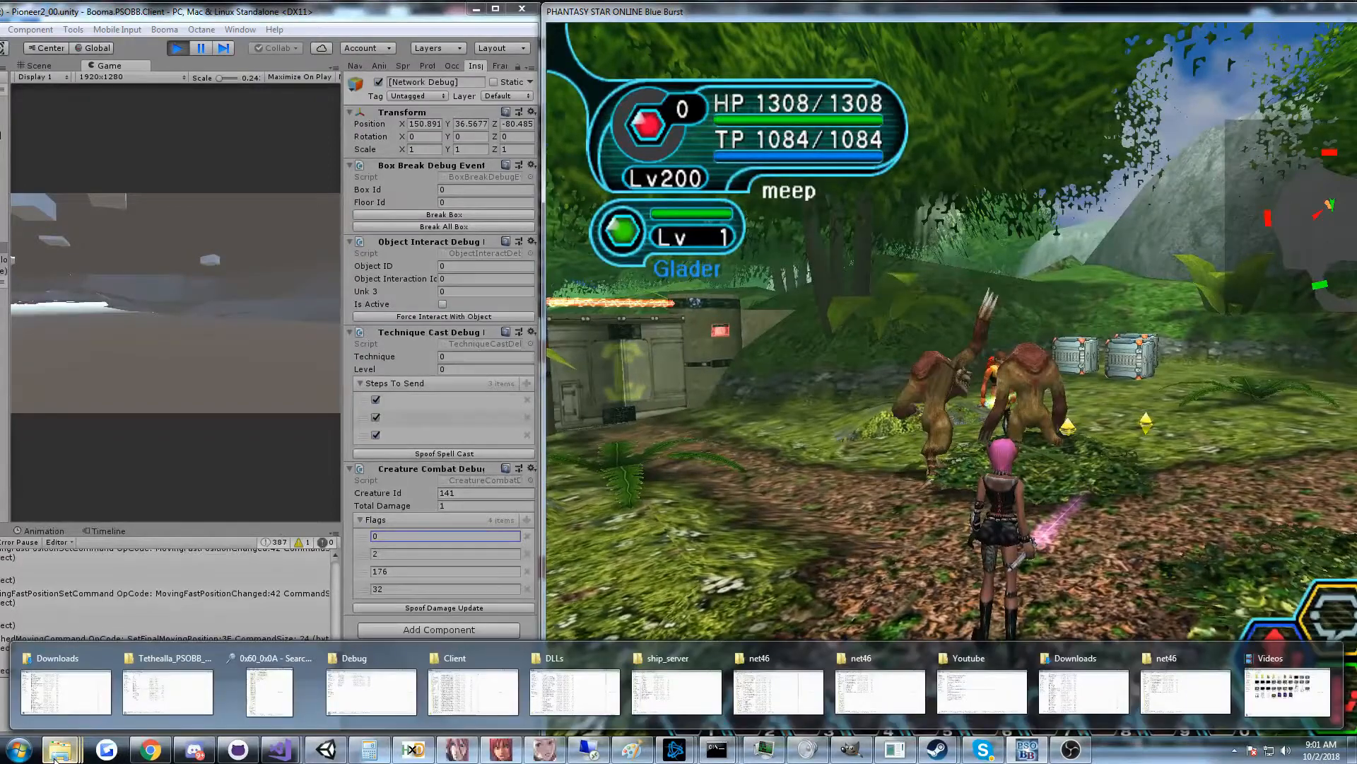
Send a spoofed damage update with creature flags 0, 2, 144 and 32
left_click(412, 748)
type("1")
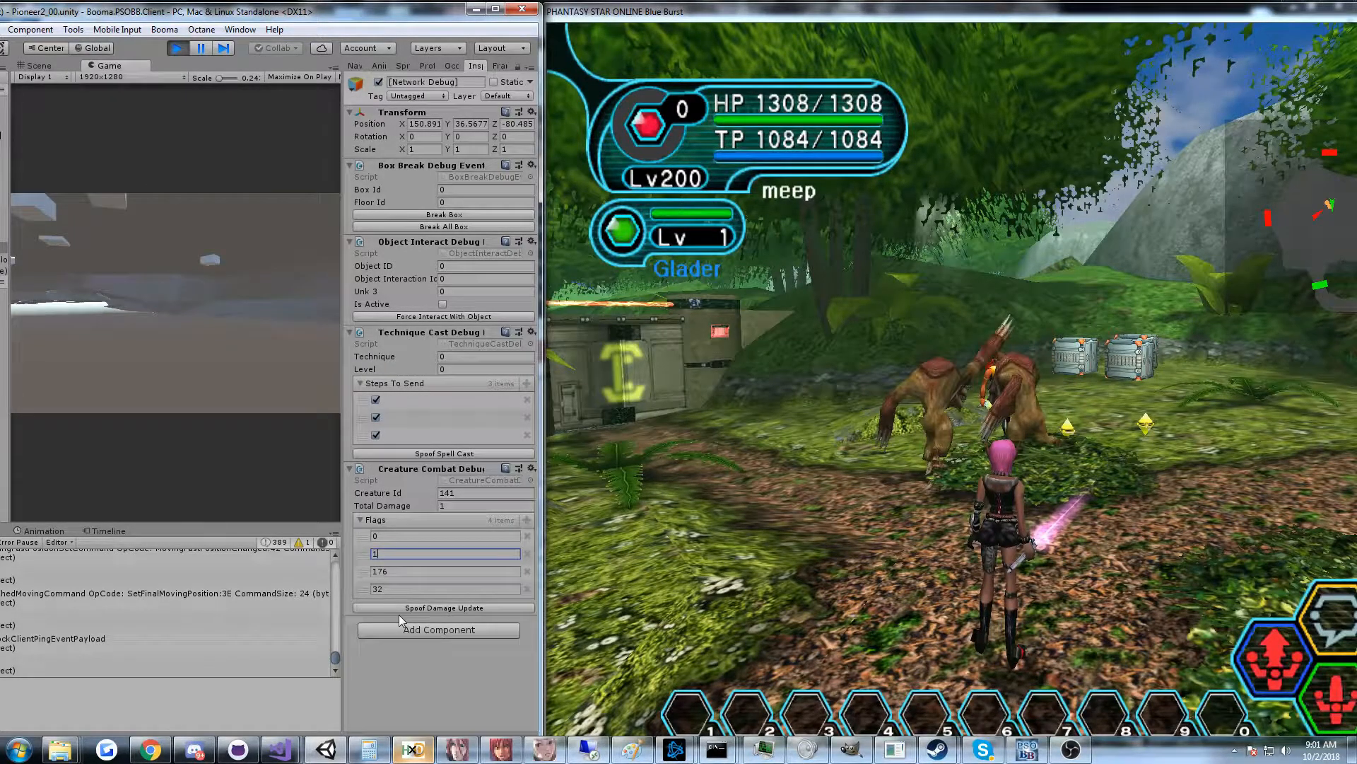
left_click(443, 607)
type("144")
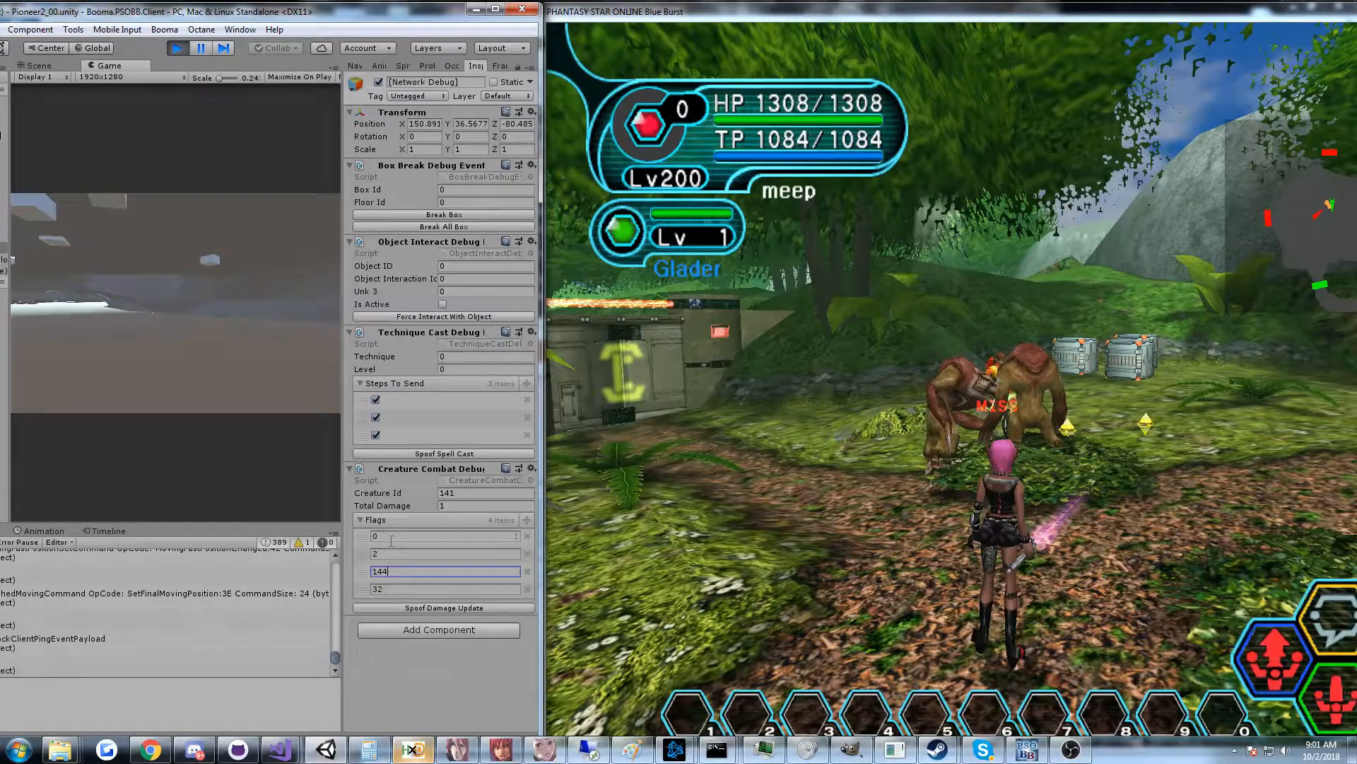
left_click(408, 553)
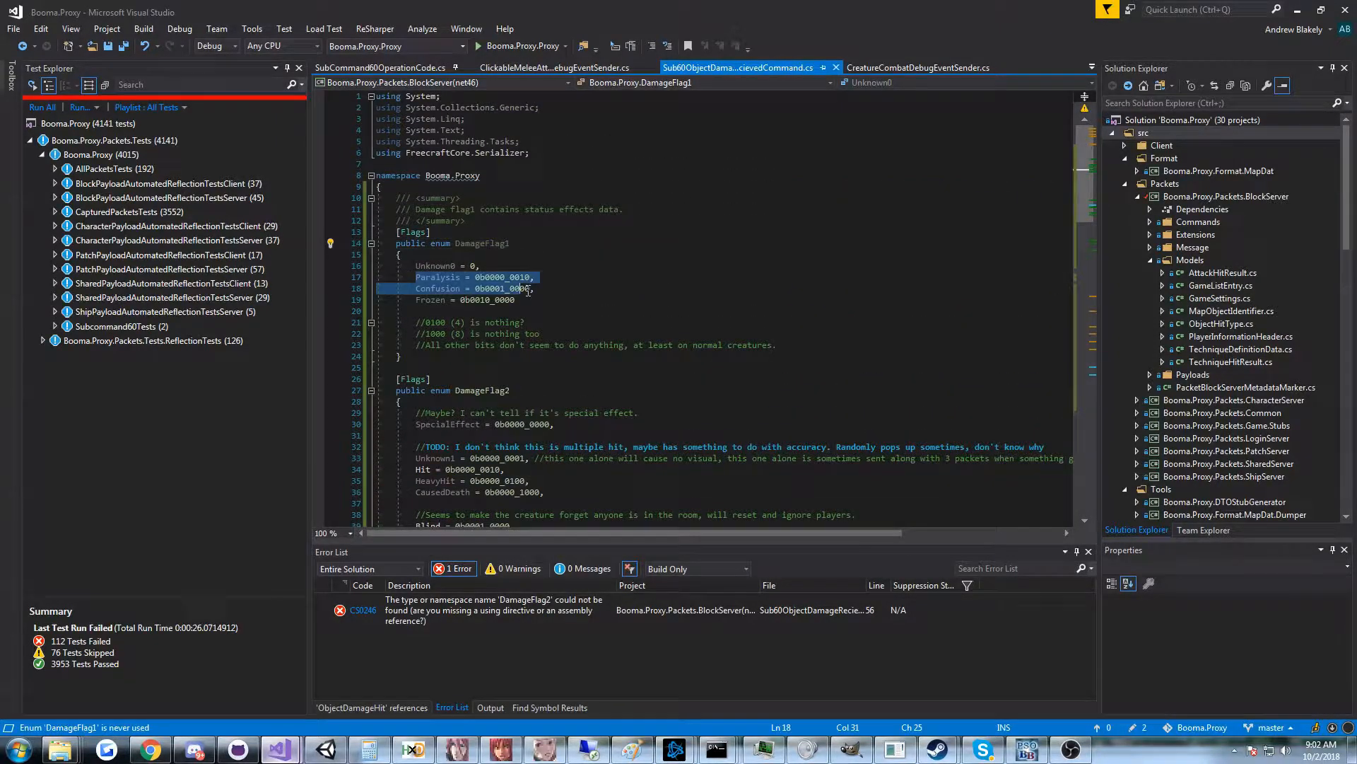
Scroll the damage command source down to the DamageFlag3 enum
scroll("down", 3)
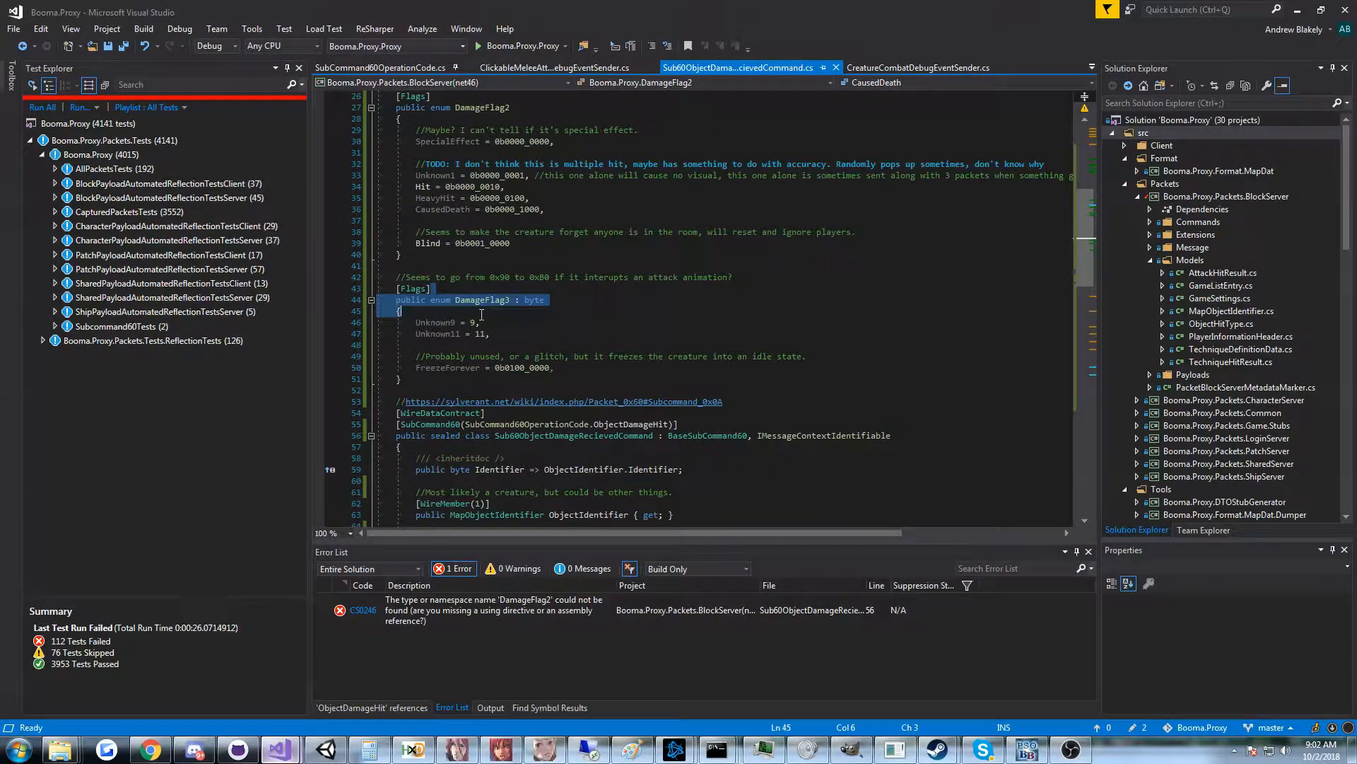
left_click(511, 311)
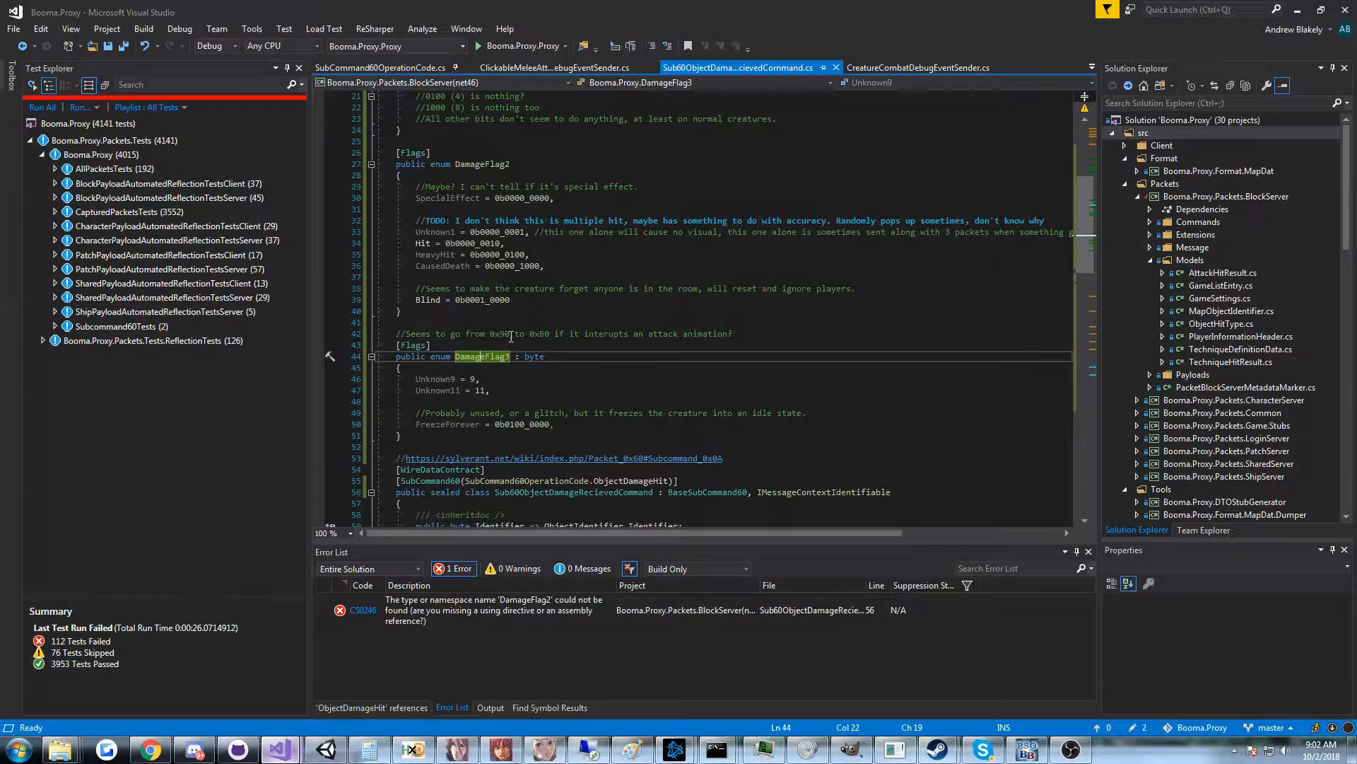
left_click(732, 333)
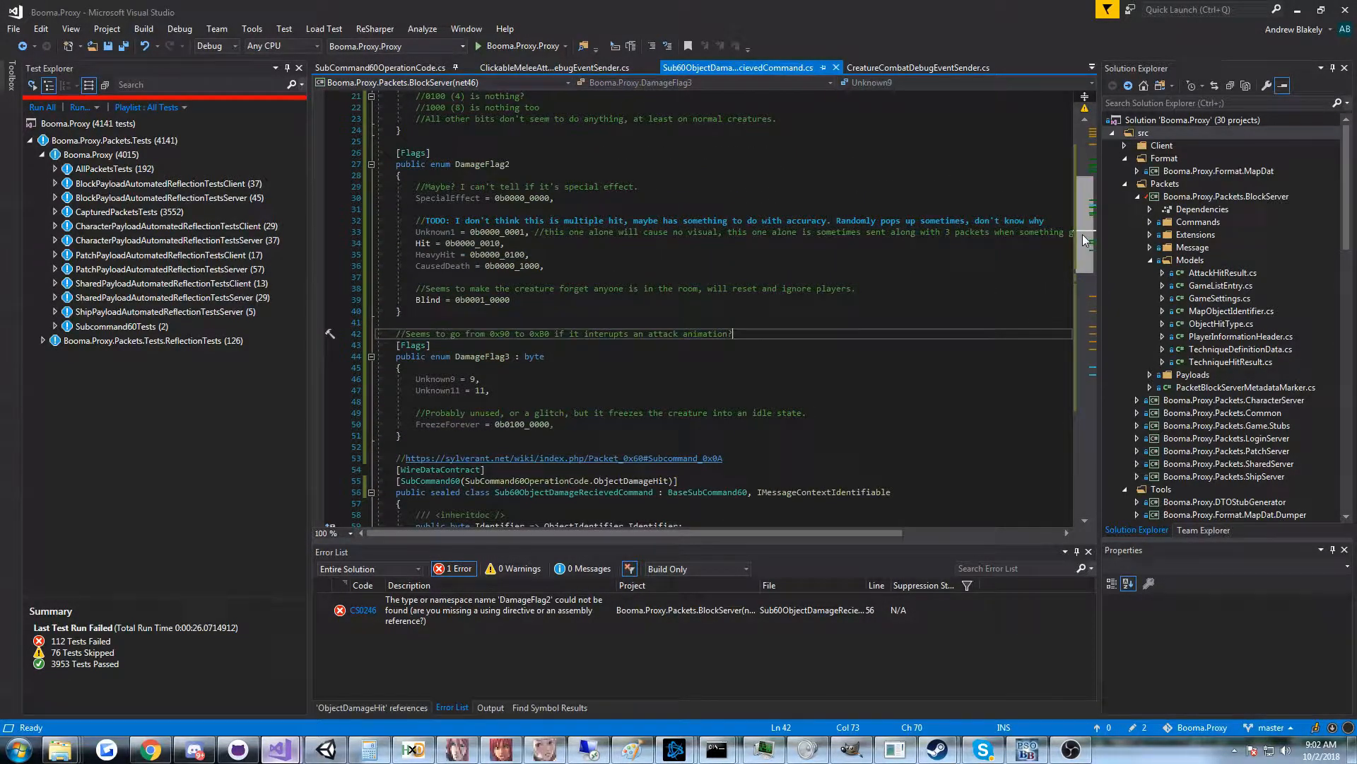
scroll("up", 3)
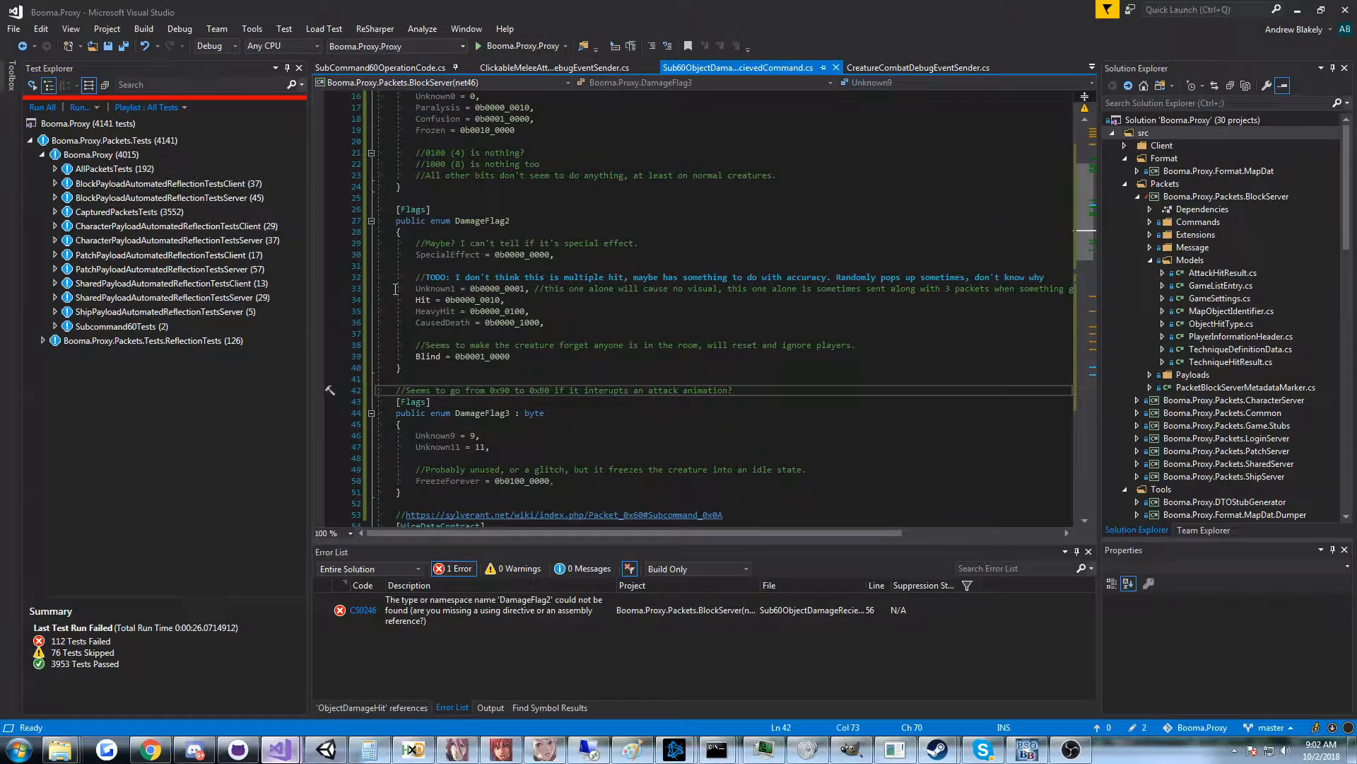
double_click(435, 288)
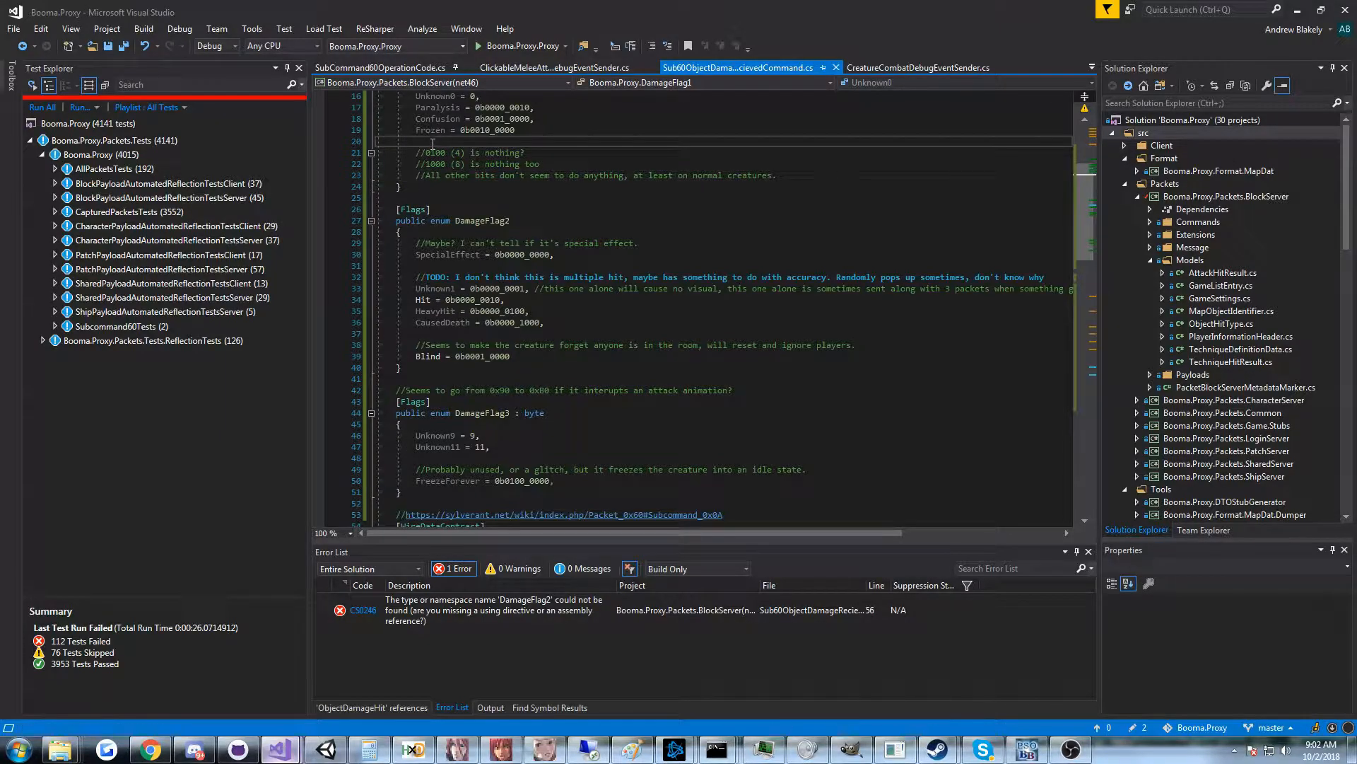
left_click(437, 289)
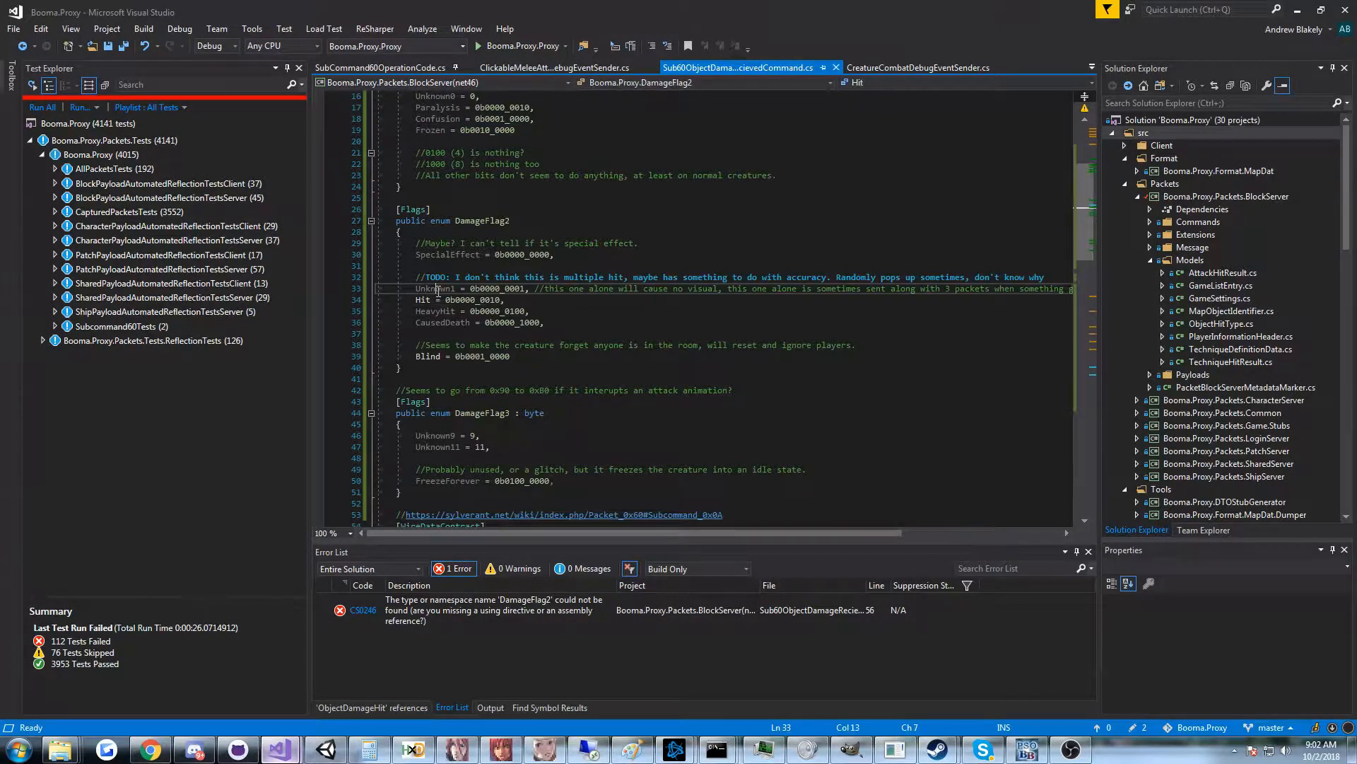
double_click(435, 288)
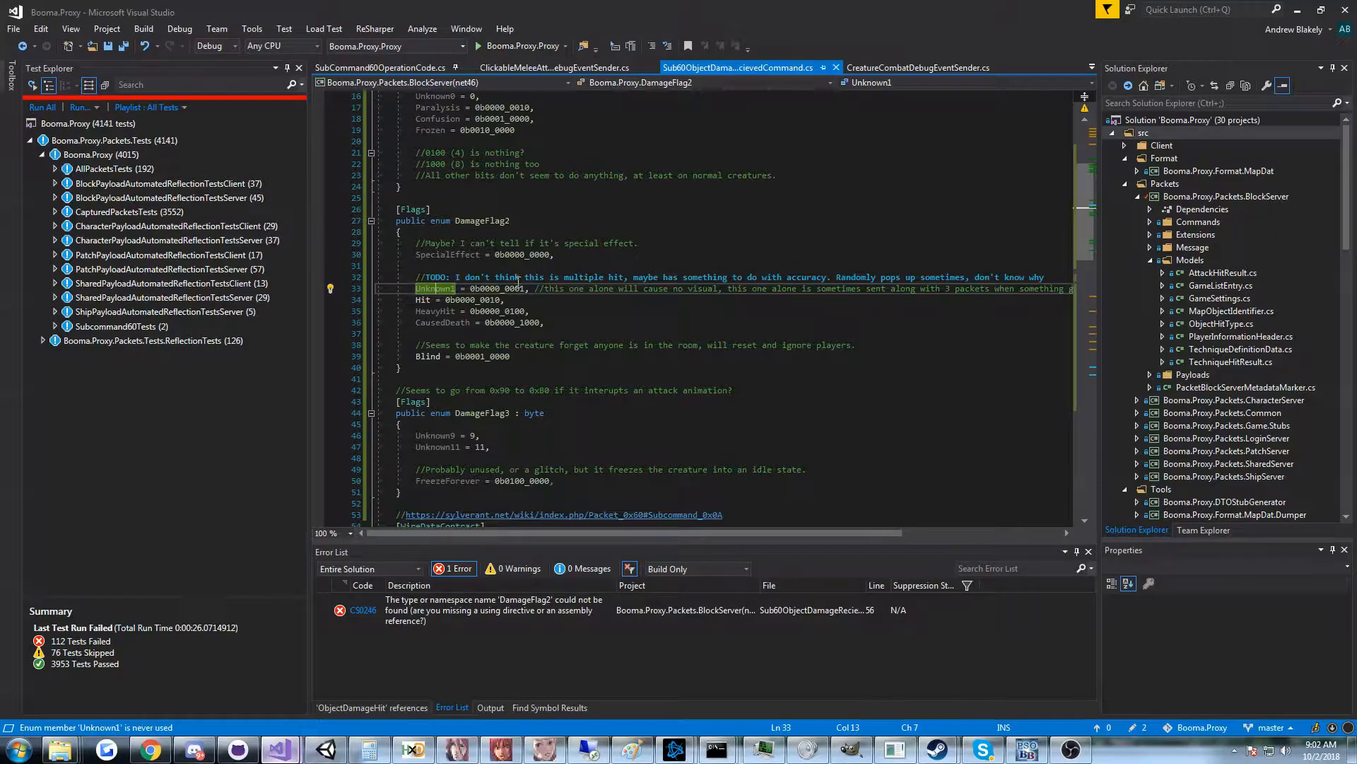